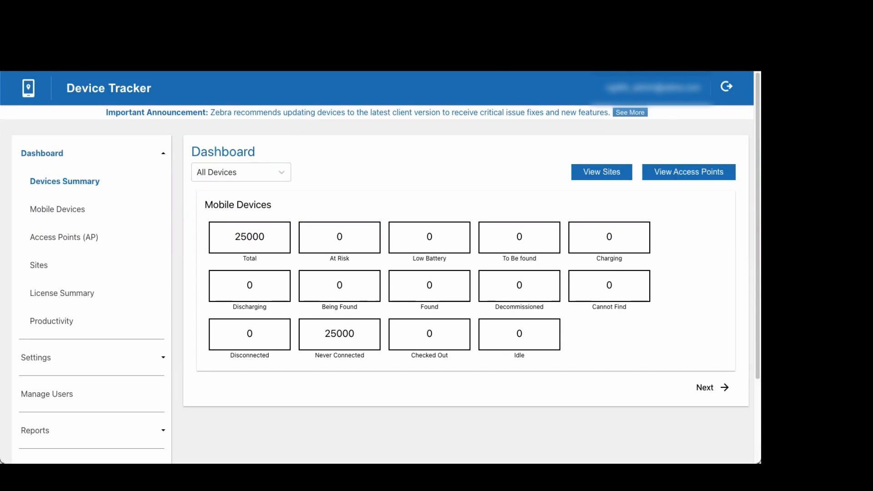
- From the Sites page, begin adding a site through Manage > Add with Manual entry
{"action": "left_click", "coordinate": [38, 265]}
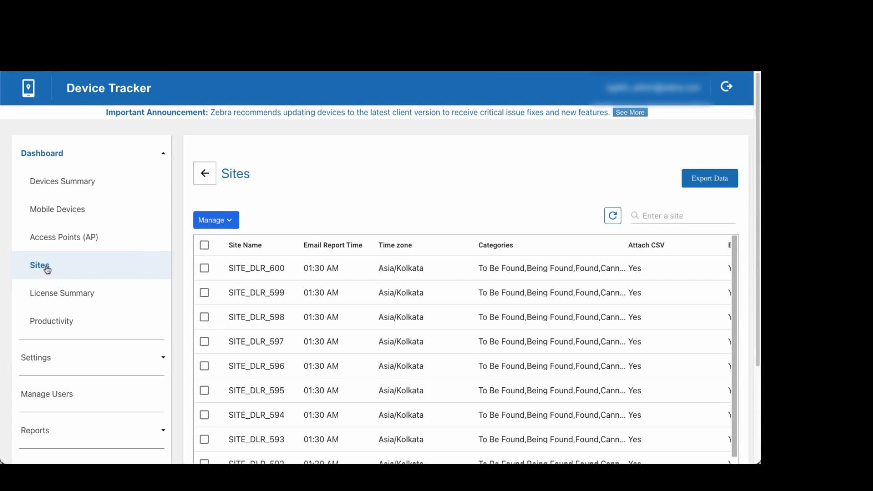
{"action": "left_click", "coordinate": [215, 219]}
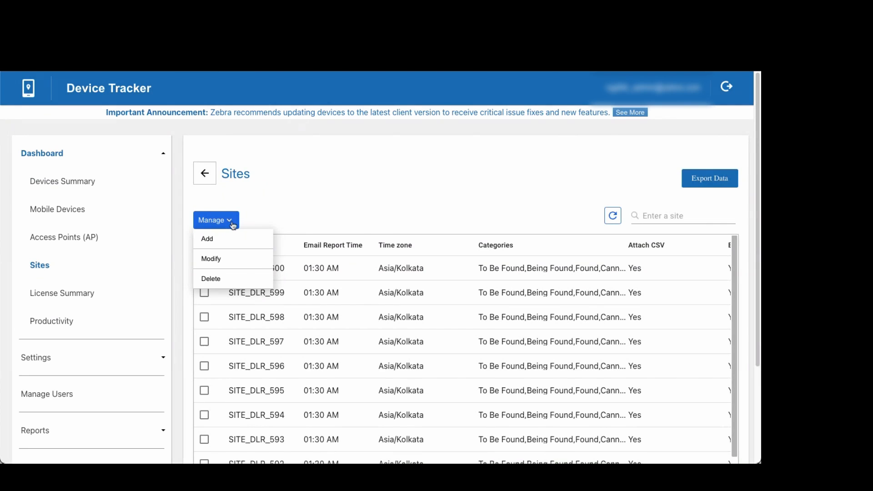
{"action": "left_click", "coordinate": [206, 238]}
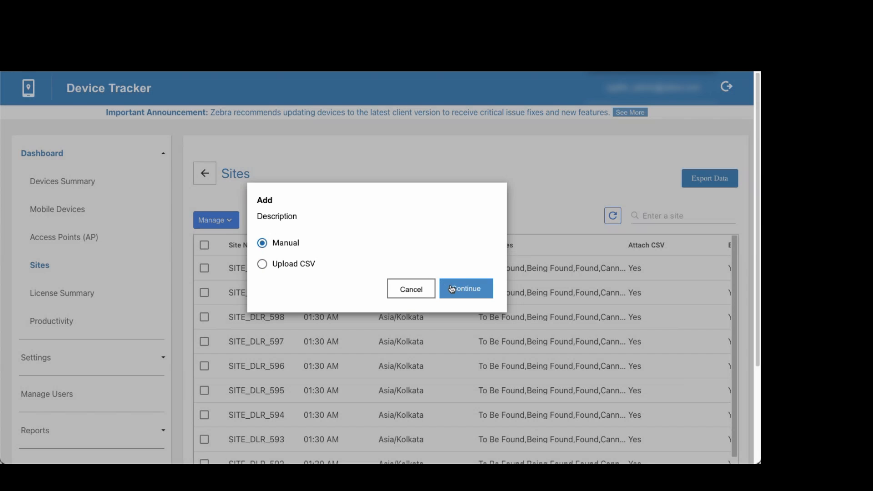
- Enter site 'Berlin' with Europe/Berlin time zone and email reports on at 06:00 PM
{"action": "left_click", "coordinate": [465, 288]}
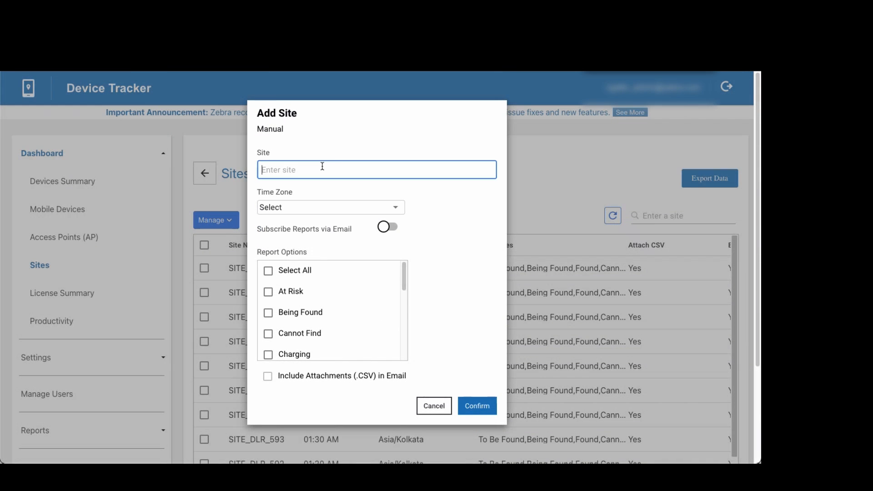
{"action": "type", "text": "Berlin"}
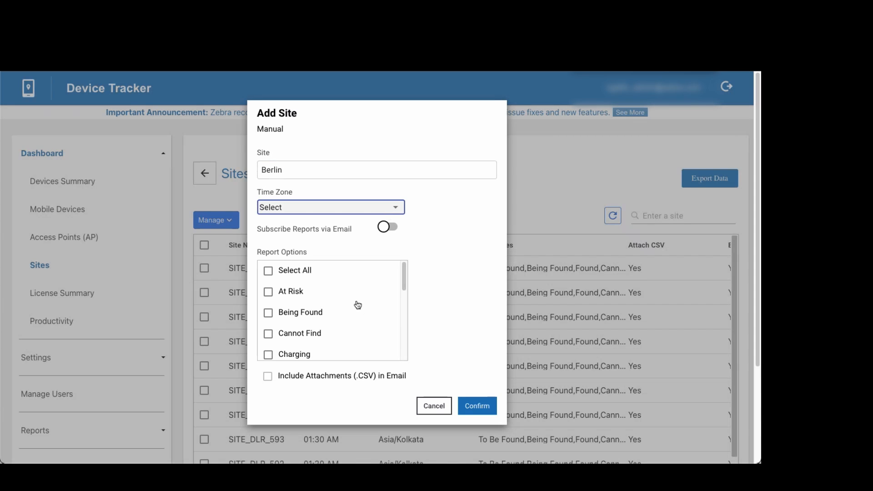
{"action": "left_click", "coordinate": [330, 207]}
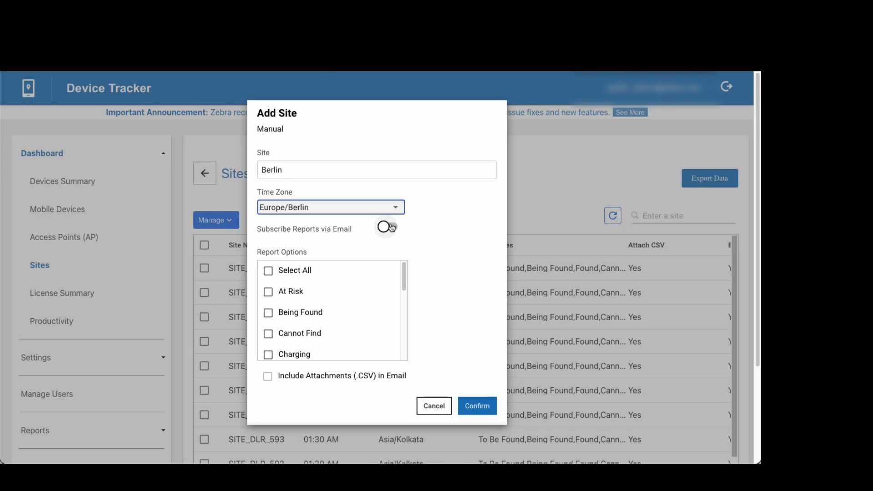
{"action": "left_click", "coordinate": [388, 227]}
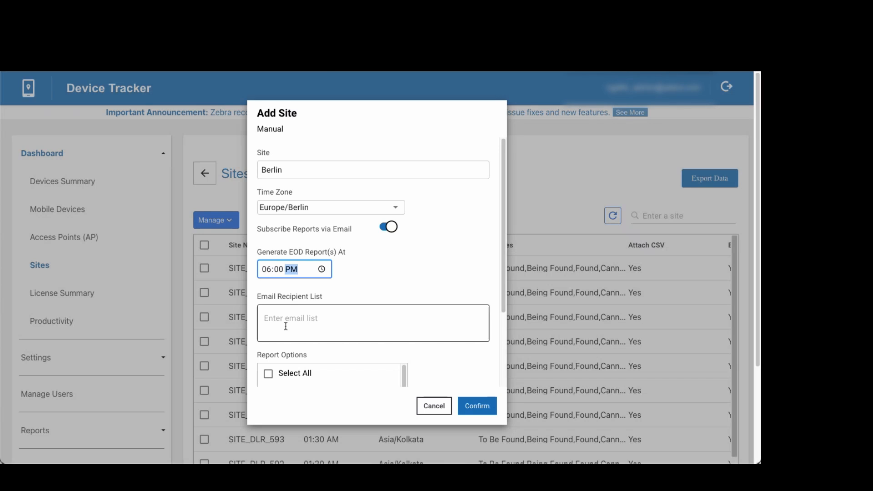
{"action": "type", "text": "manager1@mycompany.com, manager2@mycompany.com"}
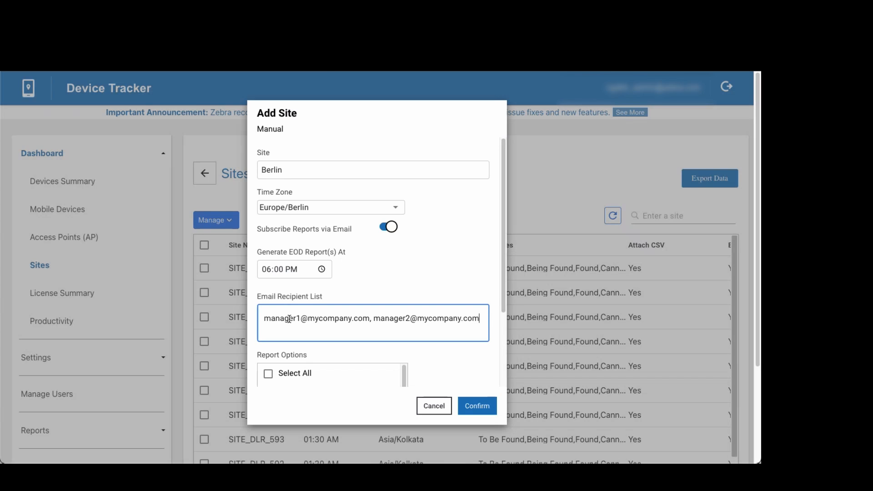
{"action": "scroll", "scroll_direction": "down", "scroll_amount": 3}
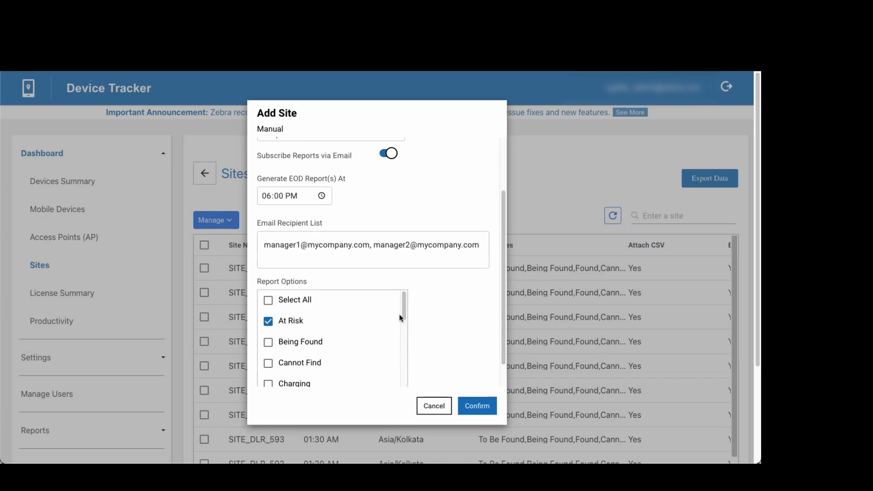
{"action": "scroll", "scroll_direction": "down", "scroll_amount": 3}
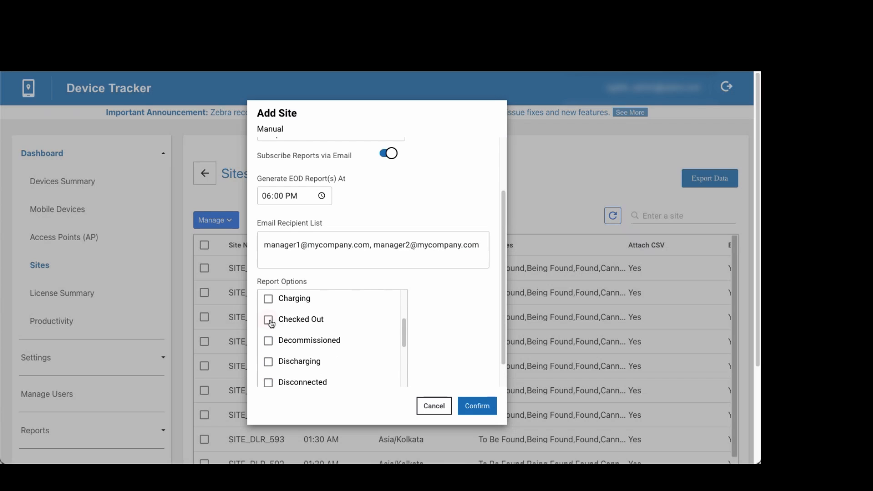
{"action": "scroll", "scroll_direction": "down", "scroll_amount": 3}
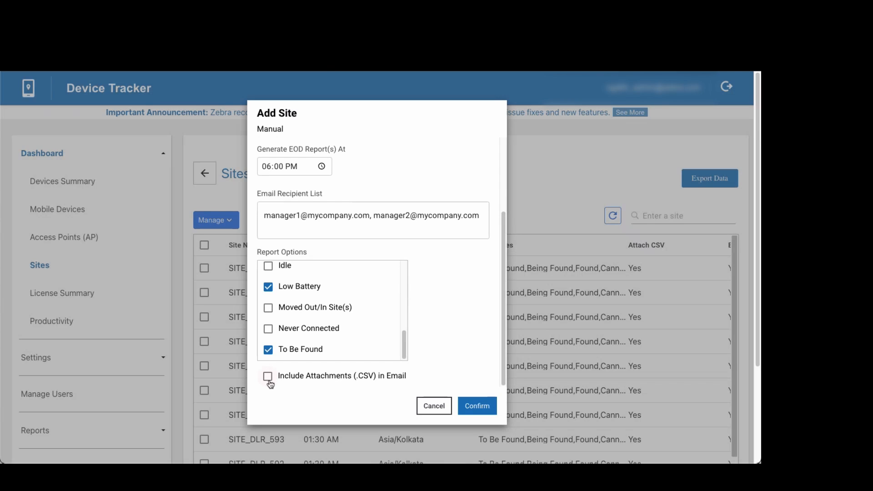
{"action": "mouse_move", "coordinate": [484, 389]}
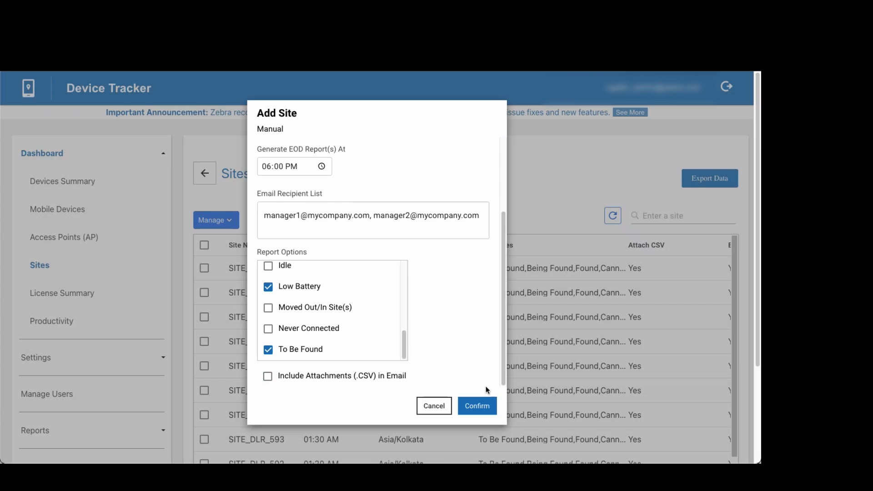
- Save the Berlin site and search the sites list for 'berlin'
{"action": "left_click", "coordinate": [476, 405]}
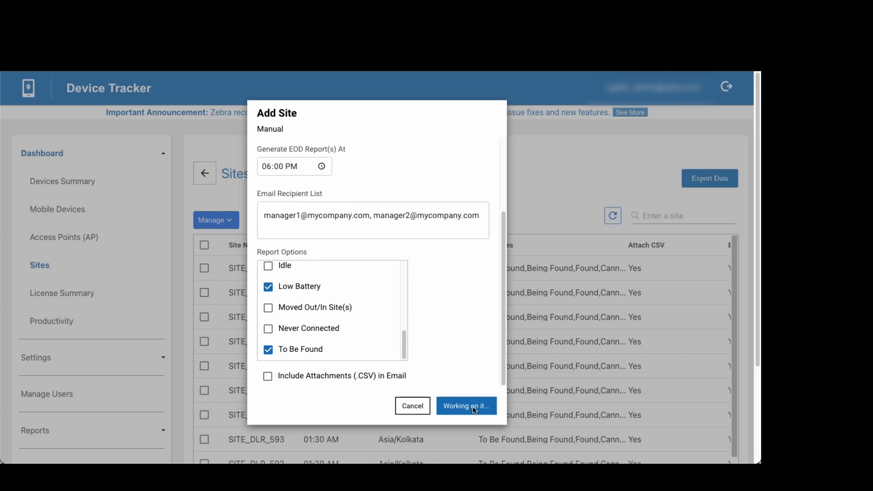
{"action": "left_click", "coordinate": [465, 406]}
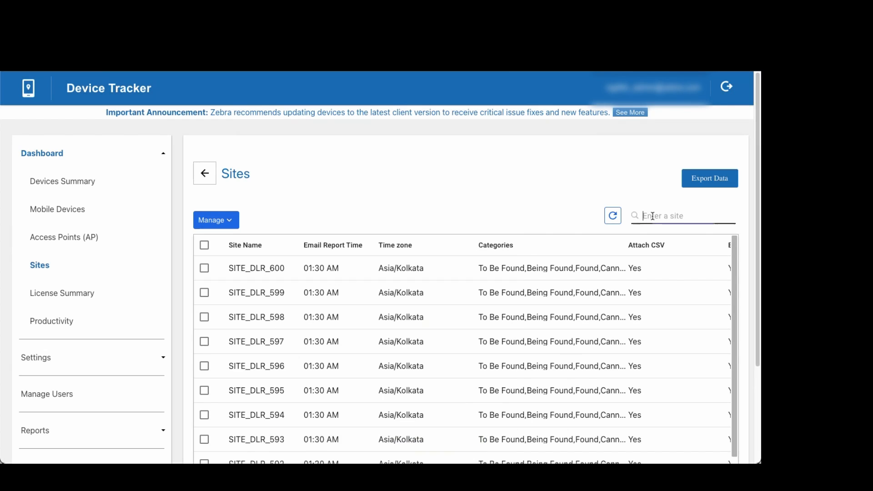
{"action": "type", "text": "berlin"}
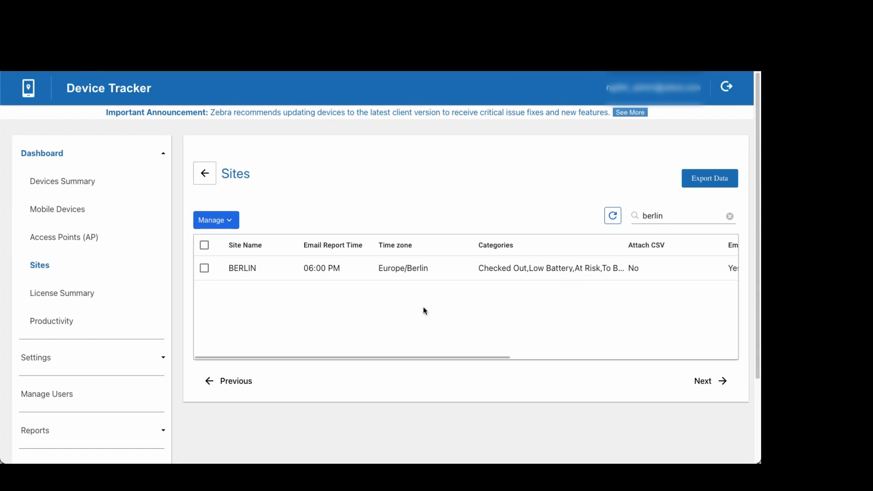
- Import sites SITE3 and SITE4 from a CSV file and dismiss the success message
{"action": "left_click", "coordinate": [234, 220]}
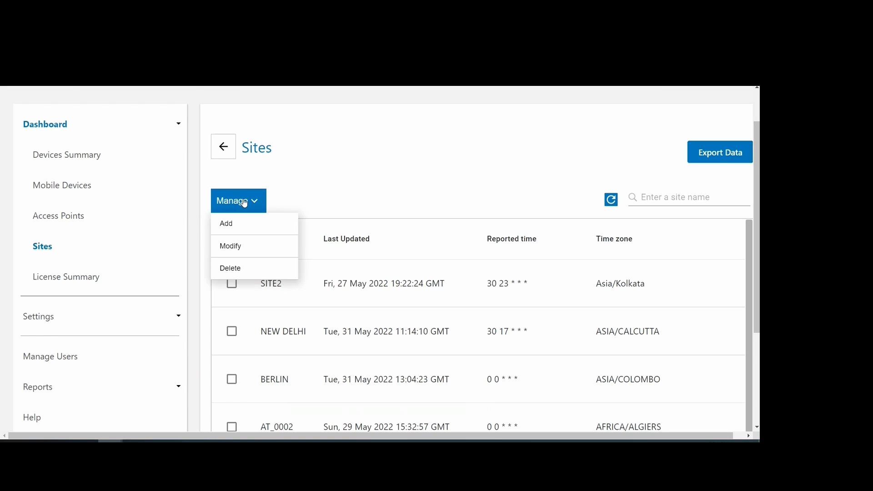
{"action": "left_click", "coordinate": [225, 223]}
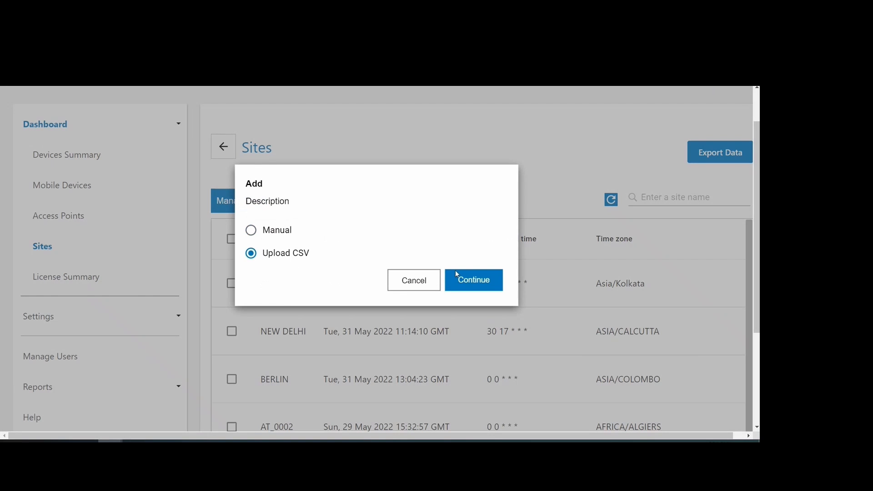
{"action": "left_click", "coordinate": [473, 279]}
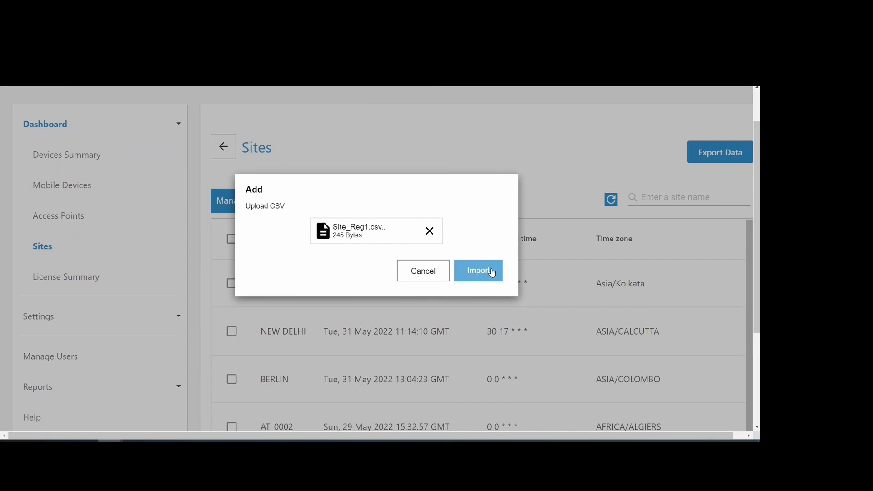
{"action": "left_click", "coordinate": [477, 270]}
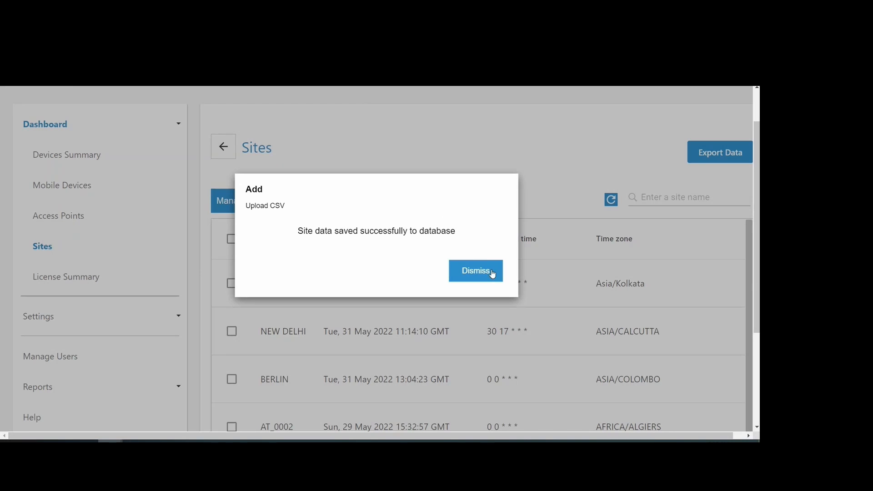
{"action": "left_click", "coordinate": [475, 271]}
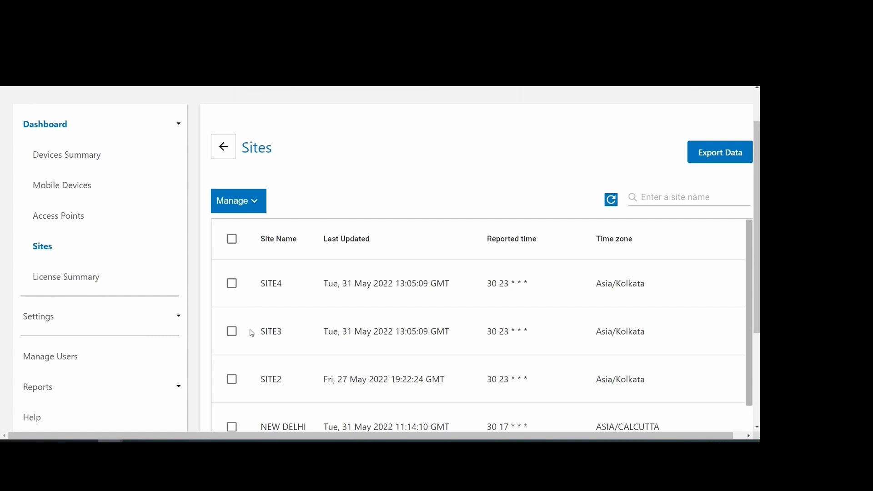
{"action": "mouse_move", "coordinate": [347, 230]}
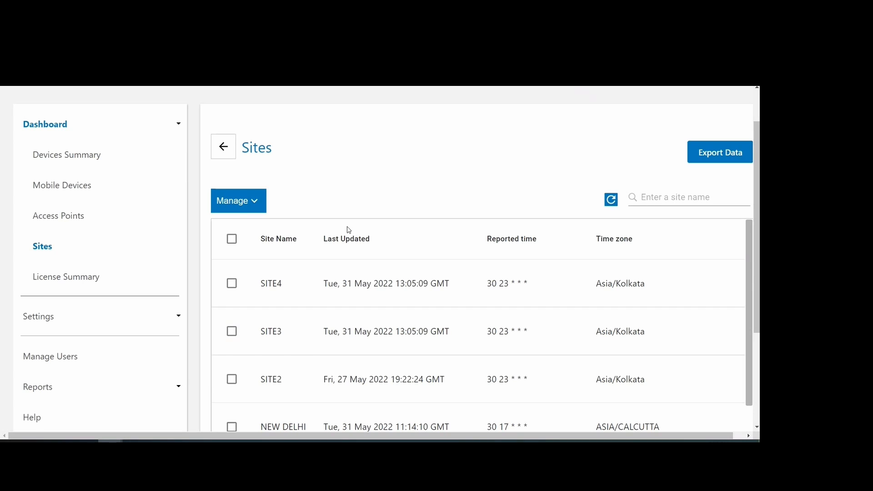
{"action": "mouse_move", "coordinate": [59, 216]}
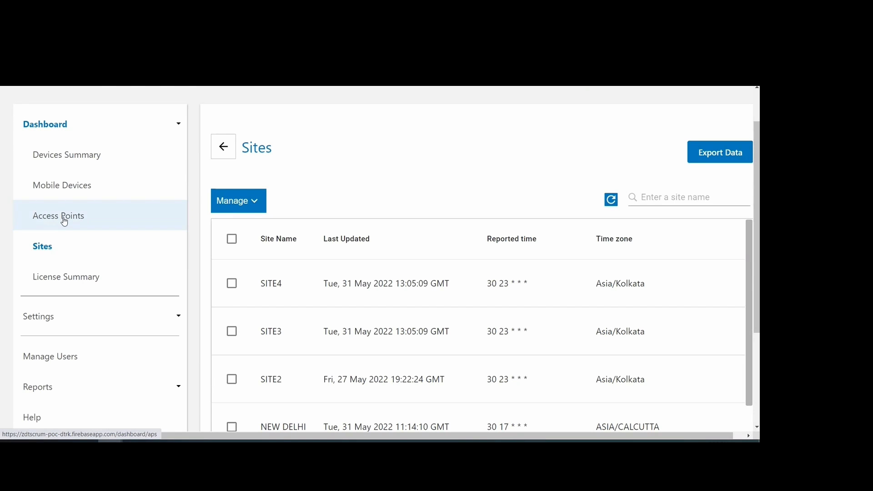
- Show access points for All Sites and import the SITE2 access point CSV
{"action": "left_click", "coordinate": [58, 215]}
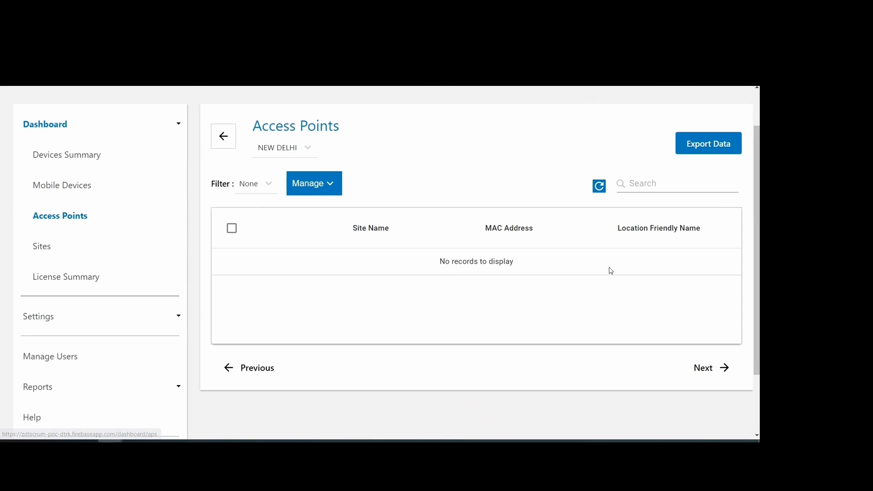
{"action": "left_click", "coordinate": [284, 147]}
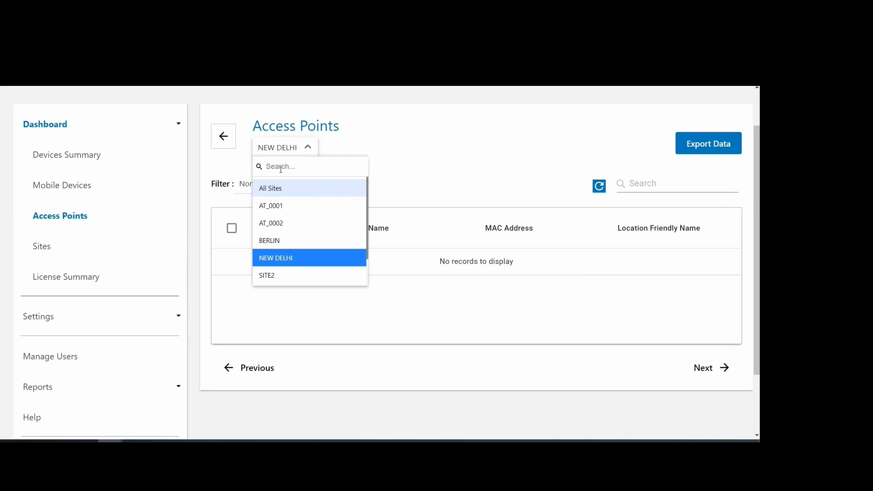
{"action": "left_click", "coordinate": [271, 188]}
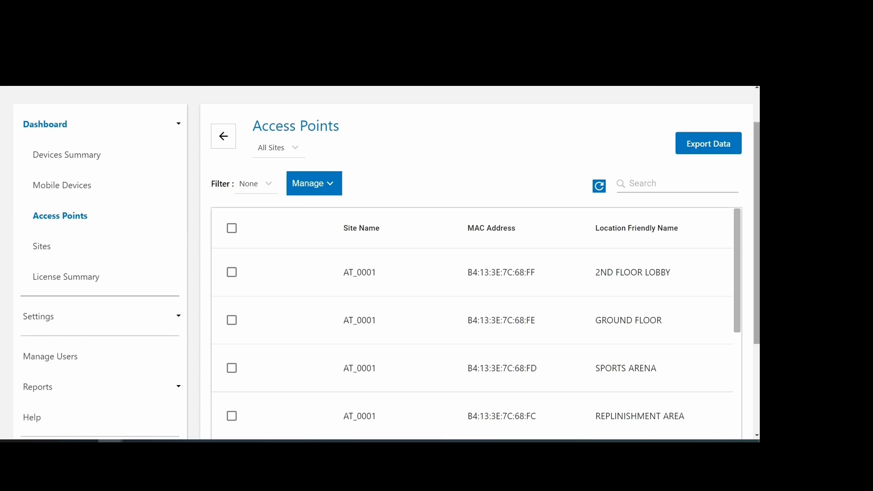
{"action": "left_click", "coordinate": [314, 183]}
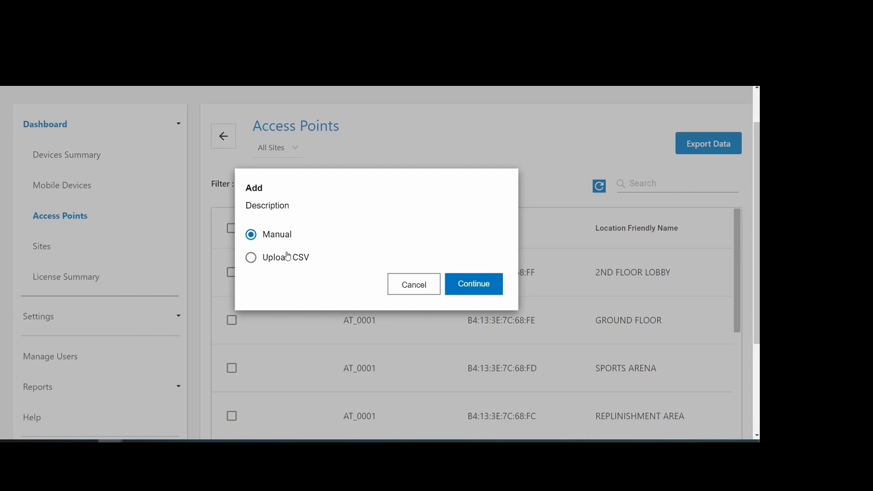
{"action": "left_click", "coordinate": [473, 283]}
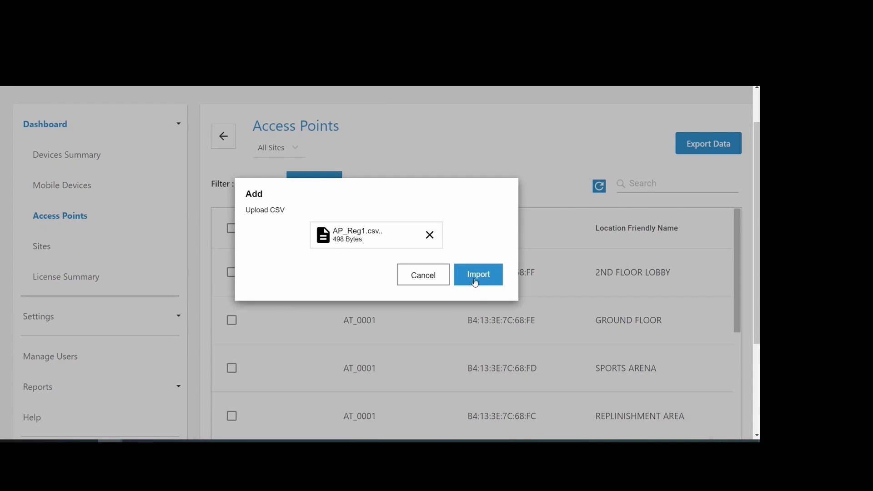
{"action": "left_click", "coordinate": [477, 274]}
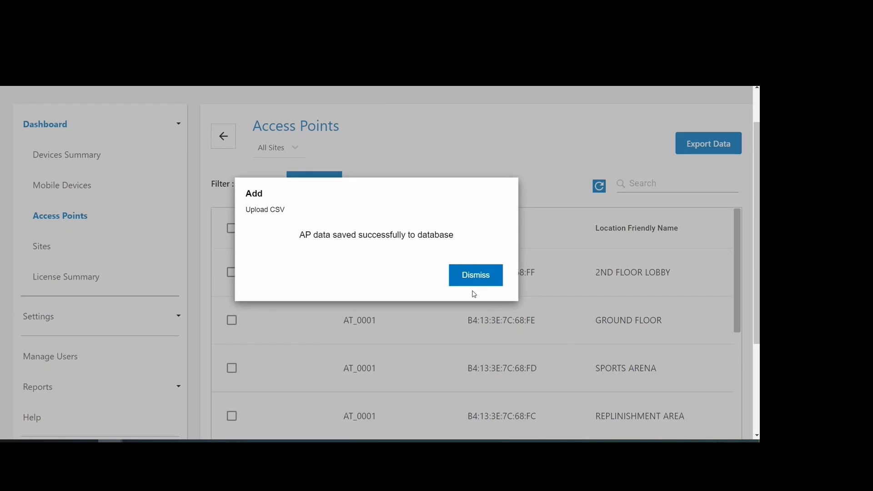
{"action": "left_click", "coordinate": [475, 275]}
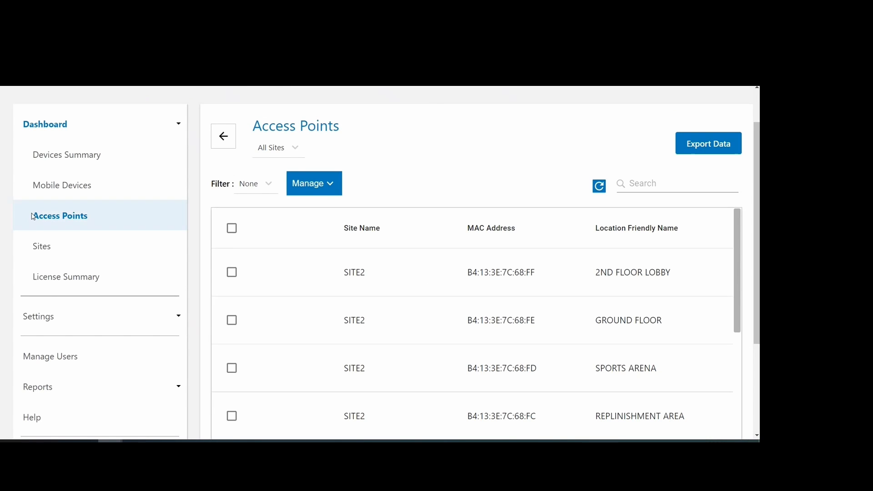
- Manually add a TC52 device to BERLIN and filter Mobile Devices to BERLIN
{"action": "left_click", "coordinate": [61, 185]}
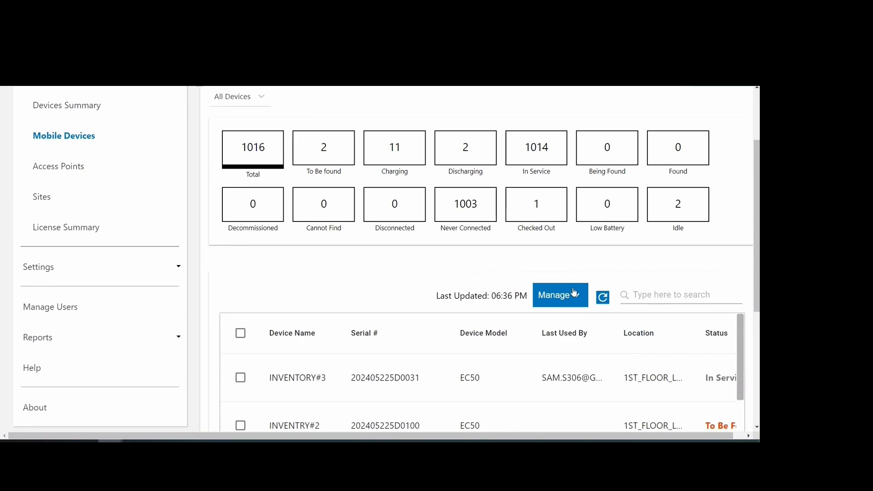
{"action": "left_click", "coordinate": [559, 295]}
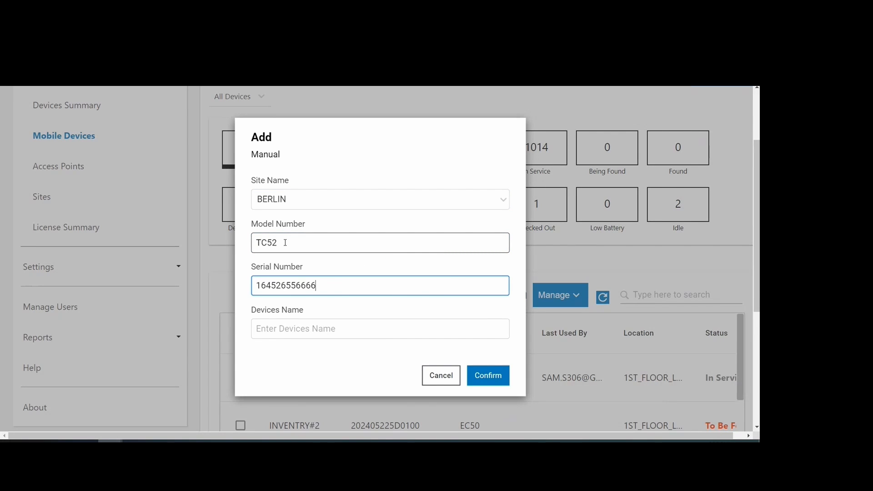
{"action": "left_click", "coordinate": [487, 375]}
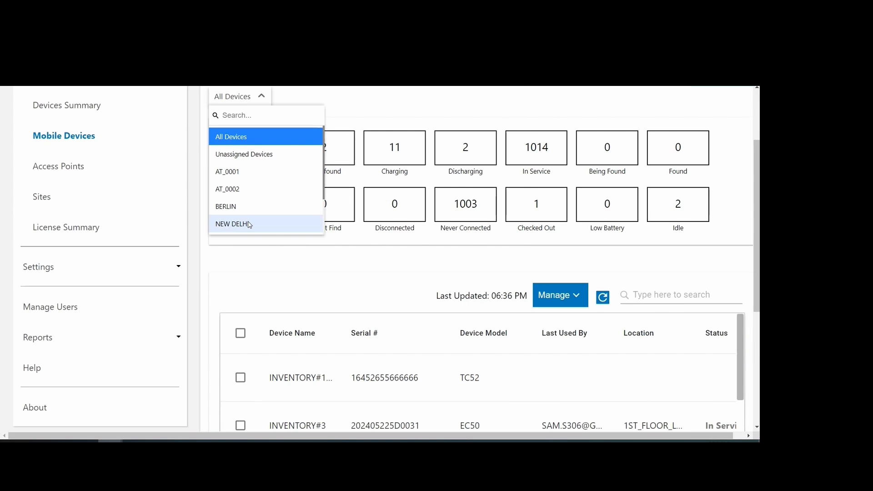
{"action": "left_click", "coordinate": [225, 206]}
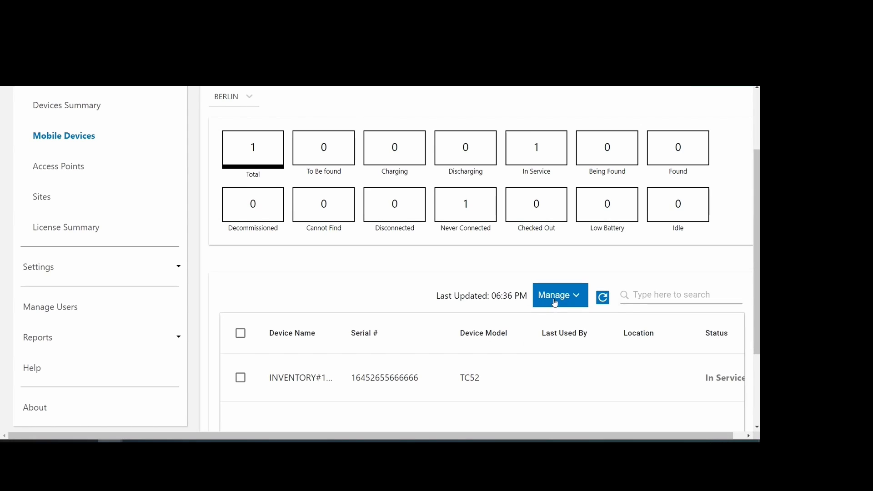
{"action": "left_click", "coordinate": [558, 295]}
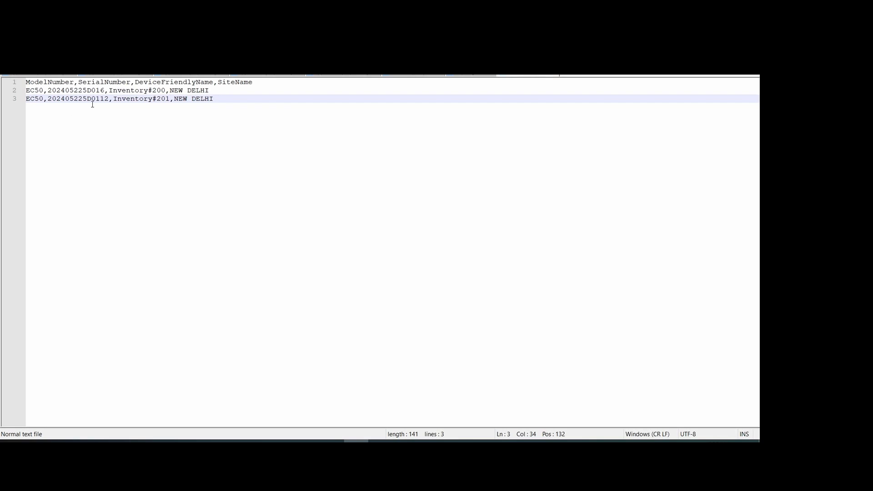
{"action": "left_click", "coordinate": [117, 82]}
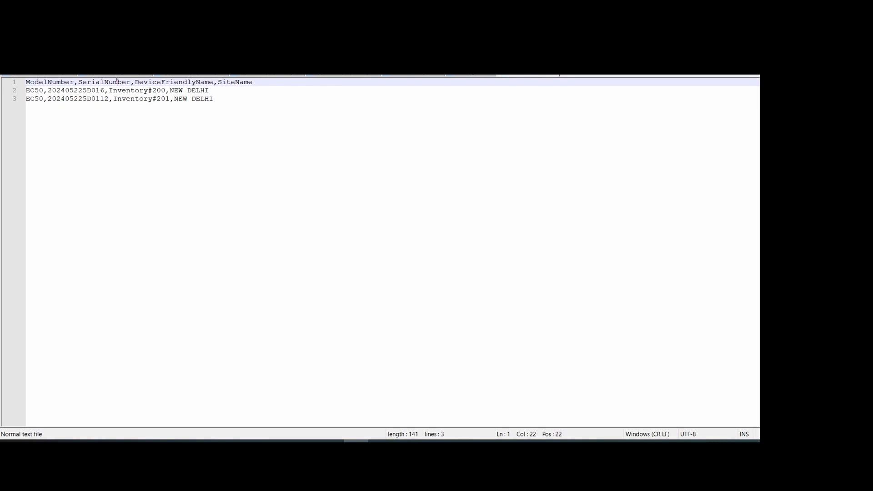
{"action": "double_click", "coordinate": [234, 82]}
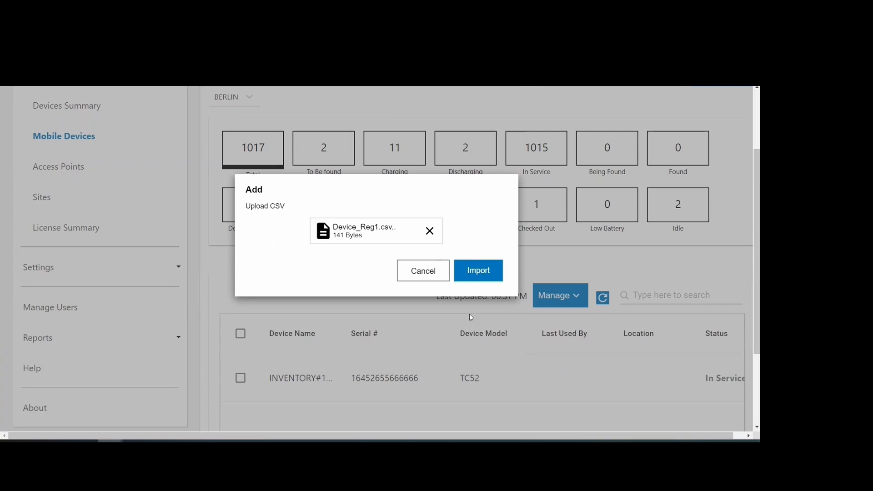
- Import the two EC50 devices and view them in NEW DELHI's device list
{"action": "left_click", "coordinate": [478, 270]}
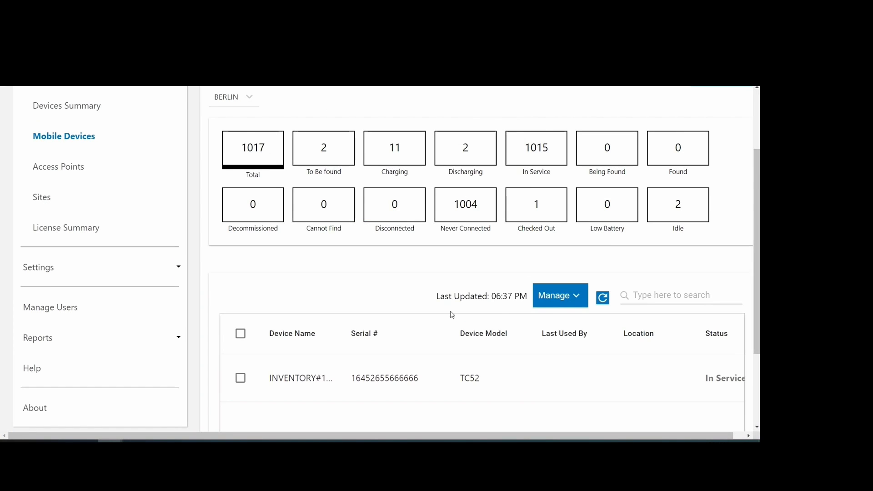
{"action": "left_click", "coordinate": [233, 97]}
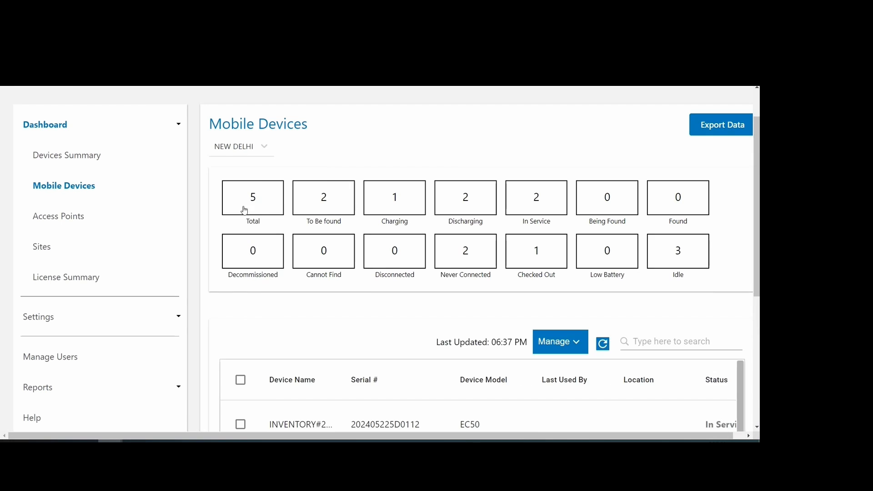
{"action": "scroll", "scroll_direction": "down", "scroll_amount": 3}
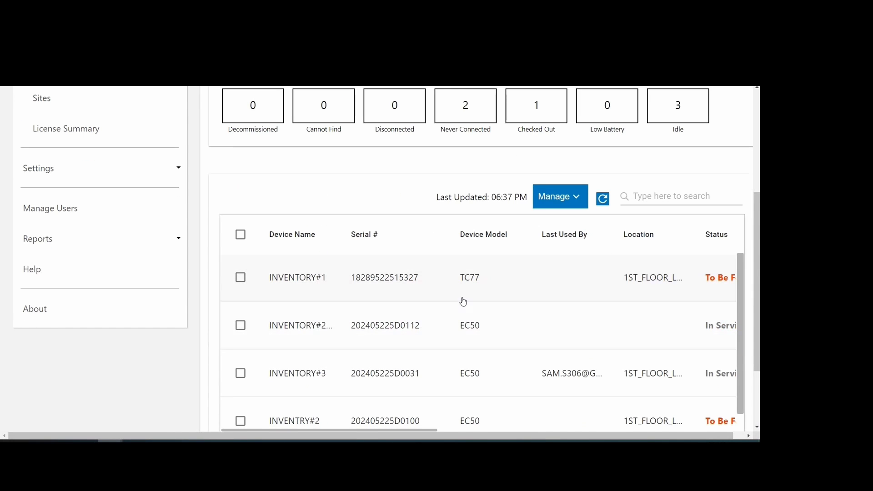
{"action": "scroll", "scroll_direction": "up", "scroll_amount": 3}
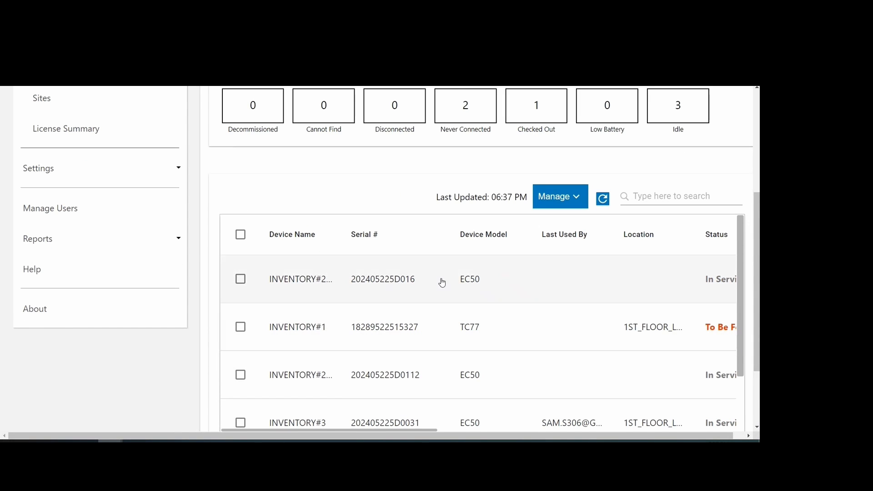